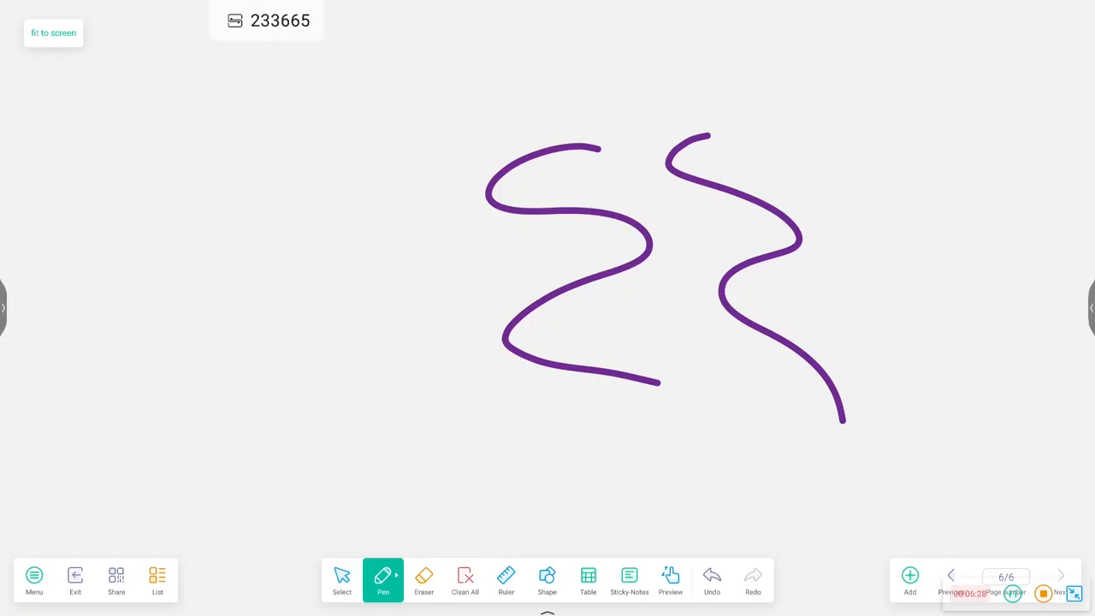
- Open the whiteboard's main menu and expand its Export submenu to show the export options
{"action": "left_click", "coordinate": [34, 580]}
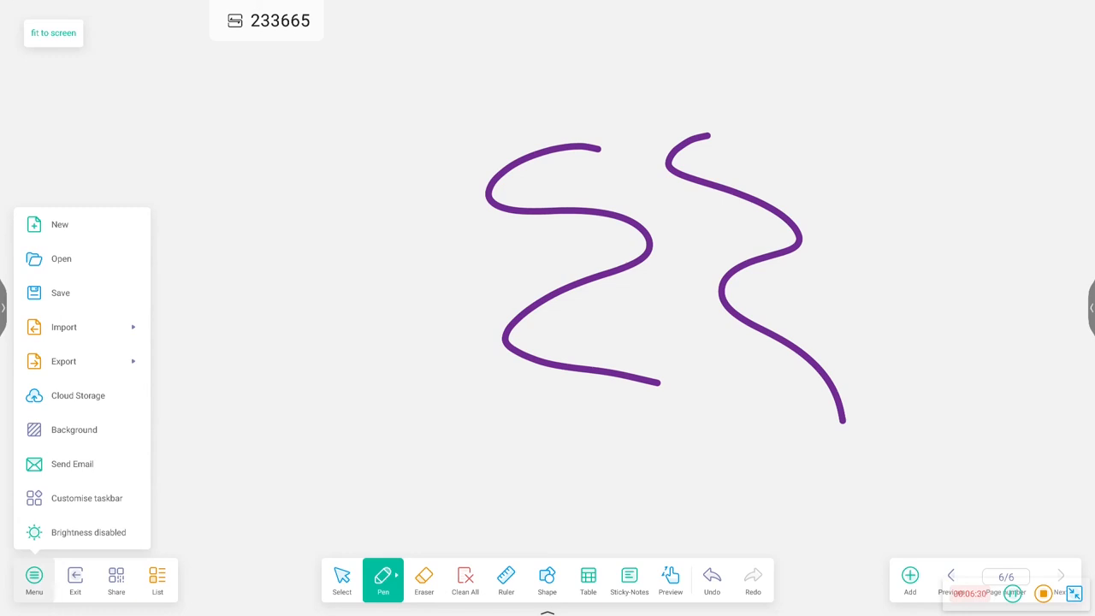
{"action": "left_click", "coordinate": [63, 360]}
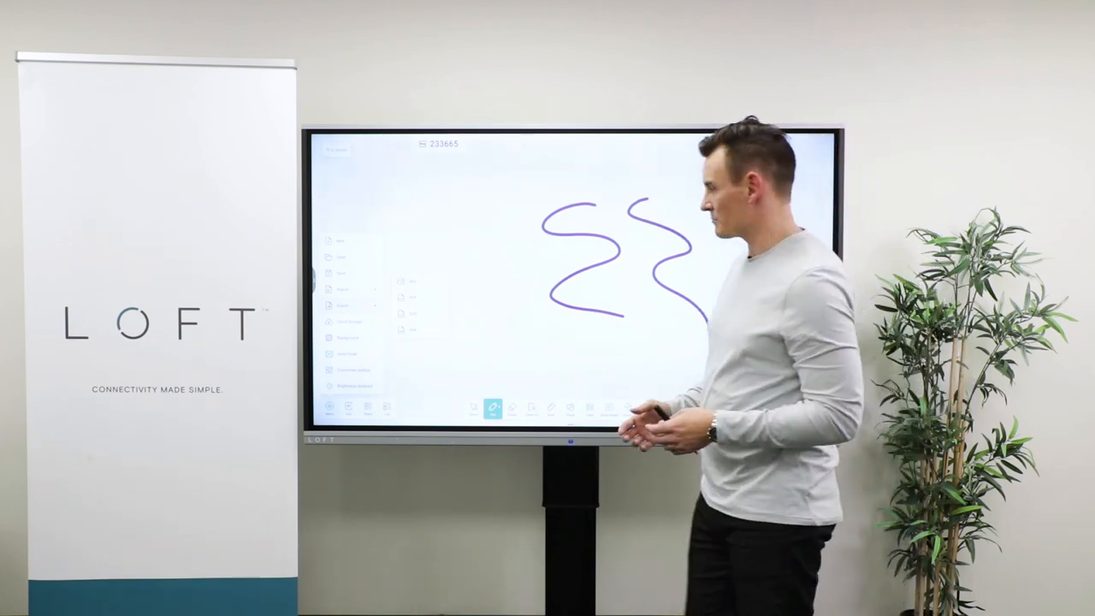
{"action": "left_click", "coordinate": [64, 361]}
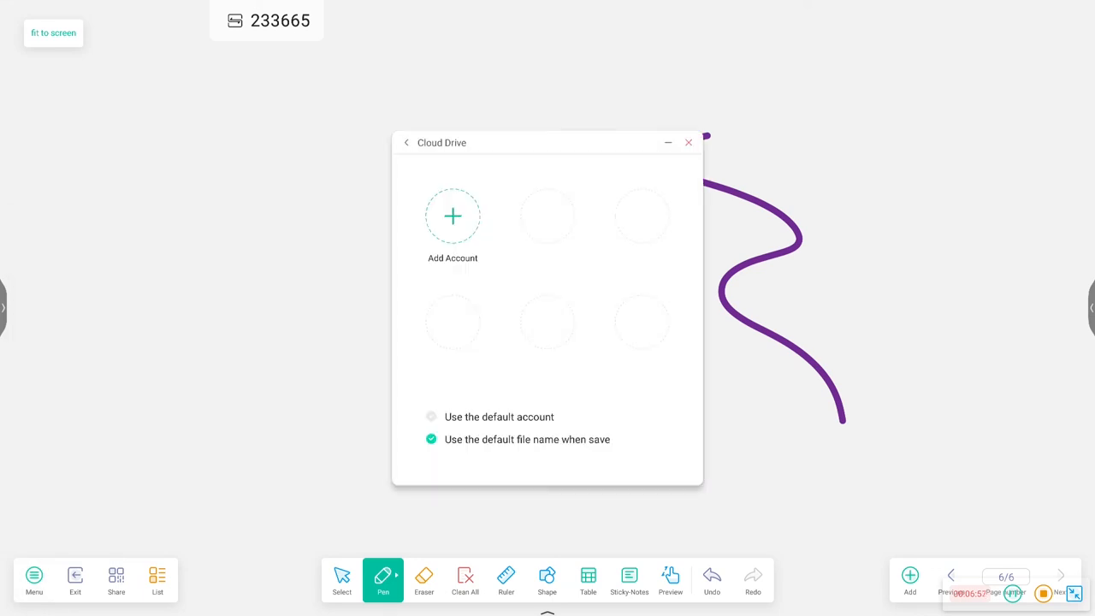
{"action": "left_click", "coordinate": [453, 215]}
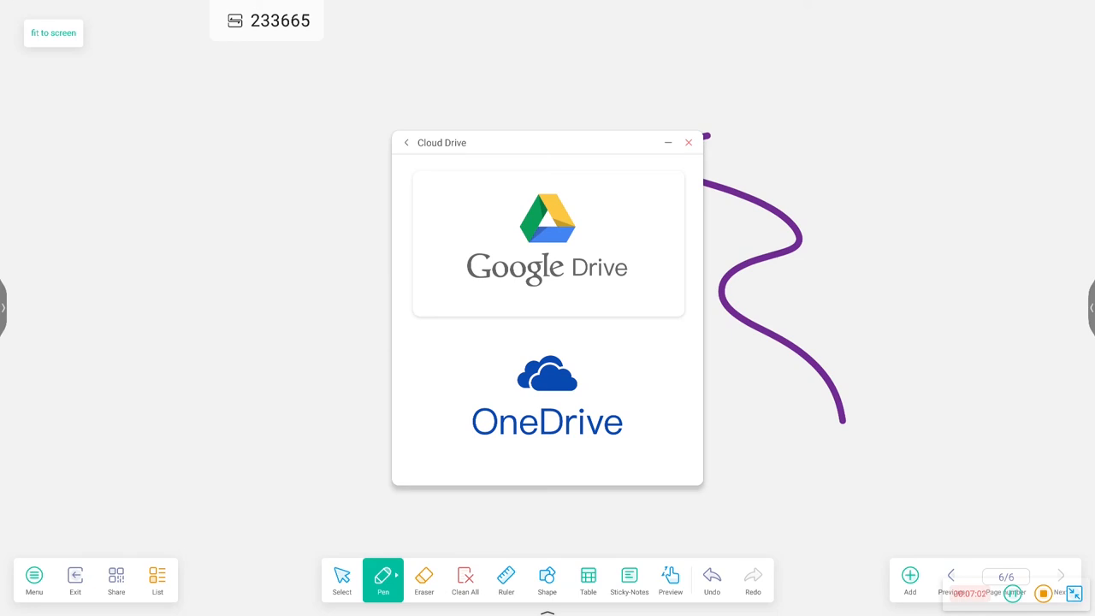
{"action": "left_click", "coordinate": [34, 579]}
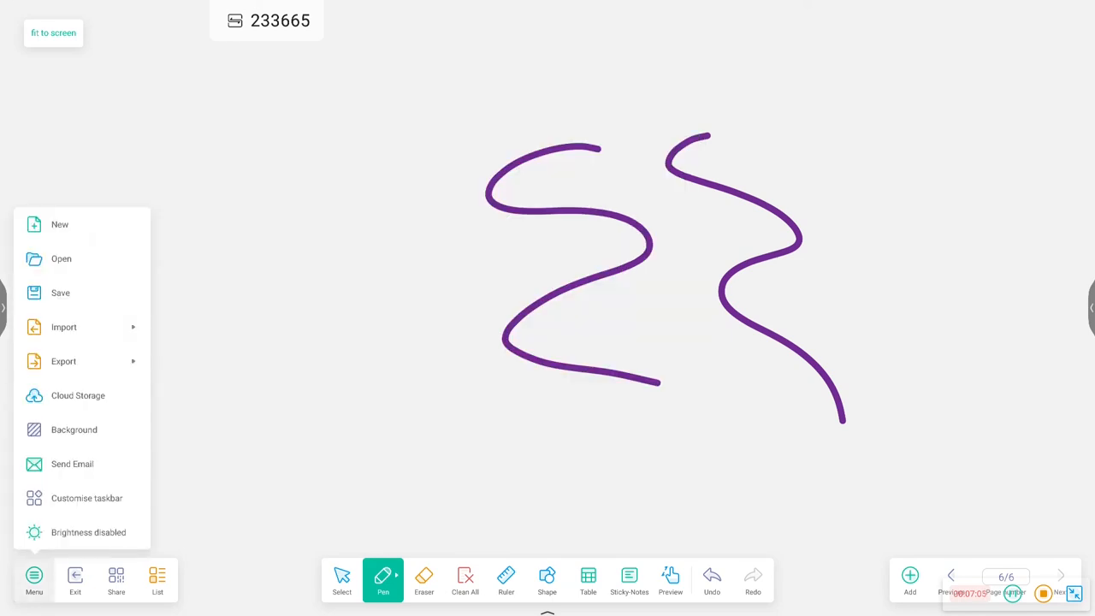